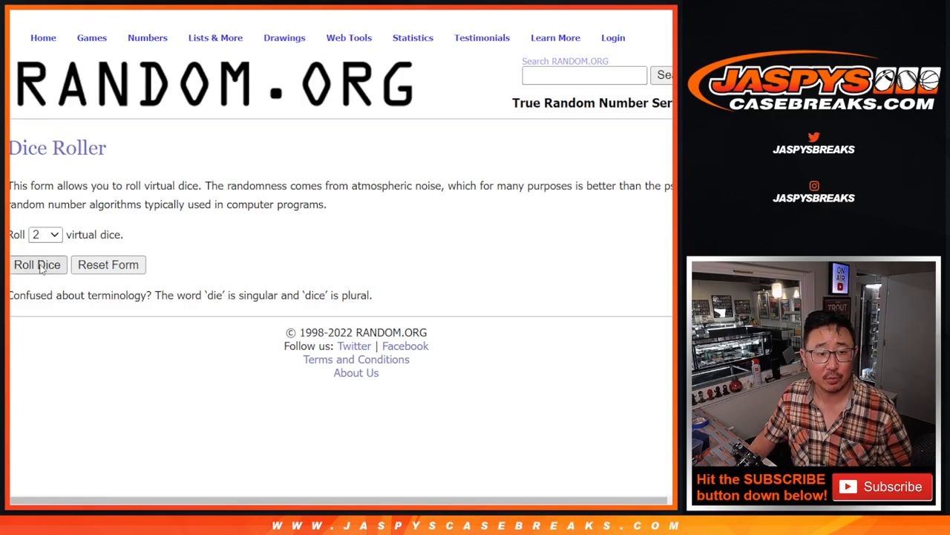
pyautogui.click(36, 264)
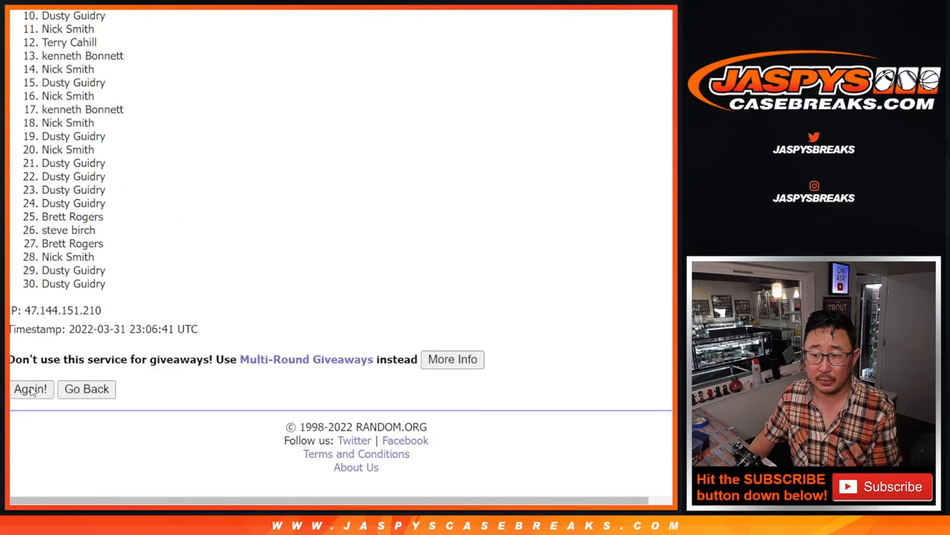
pyautogui.click(29, 389)
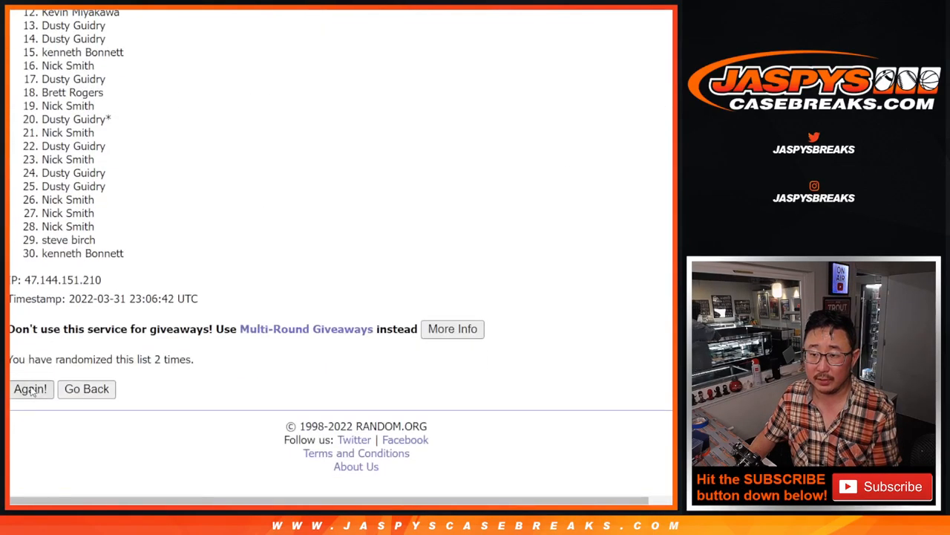
pyautogui.click(30, 389)
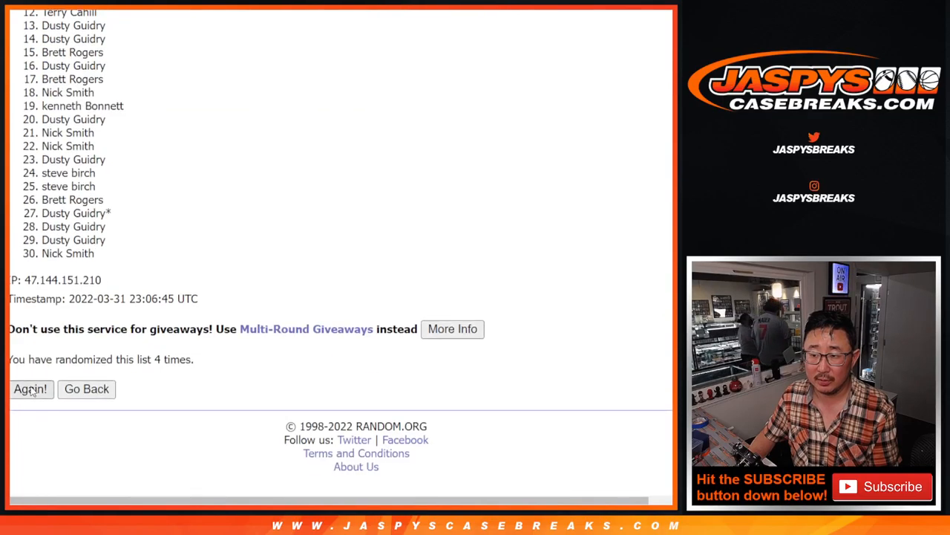
pyautogui.click(30, 389)
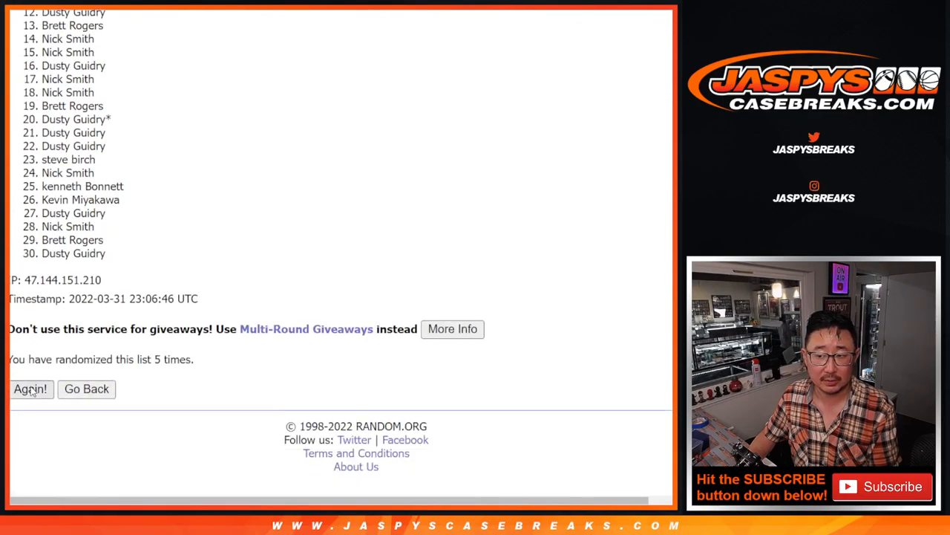
pyautogui.click(30, 389)
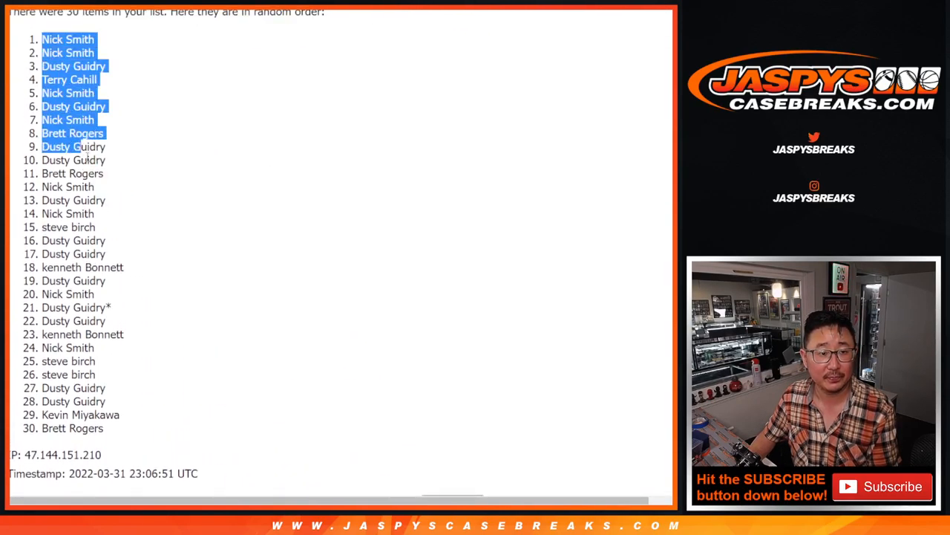
pyautogui.scroll(-3)
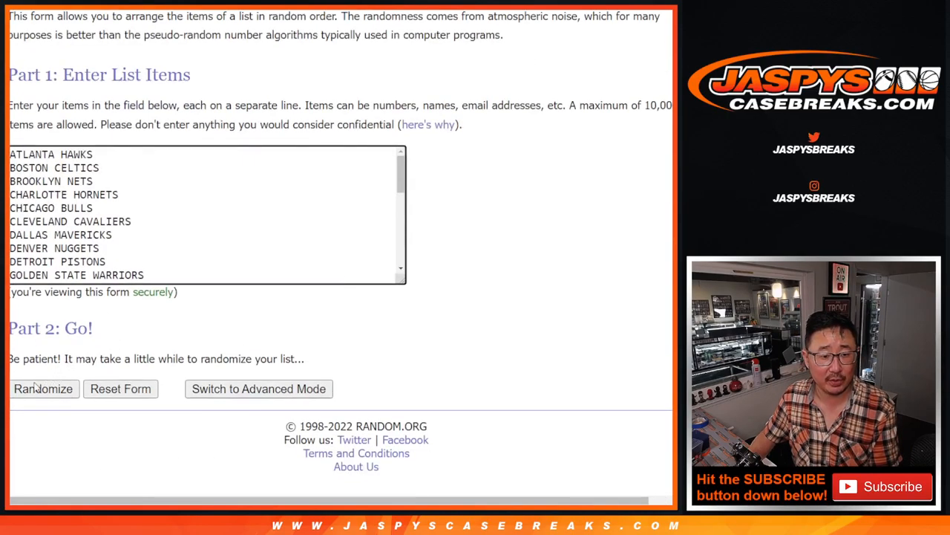
# Step: Randomize the 30 NBA teams five times and select the final order starting with GOLDEN STATE WARRIORS
pyautogui.click(44, 389)
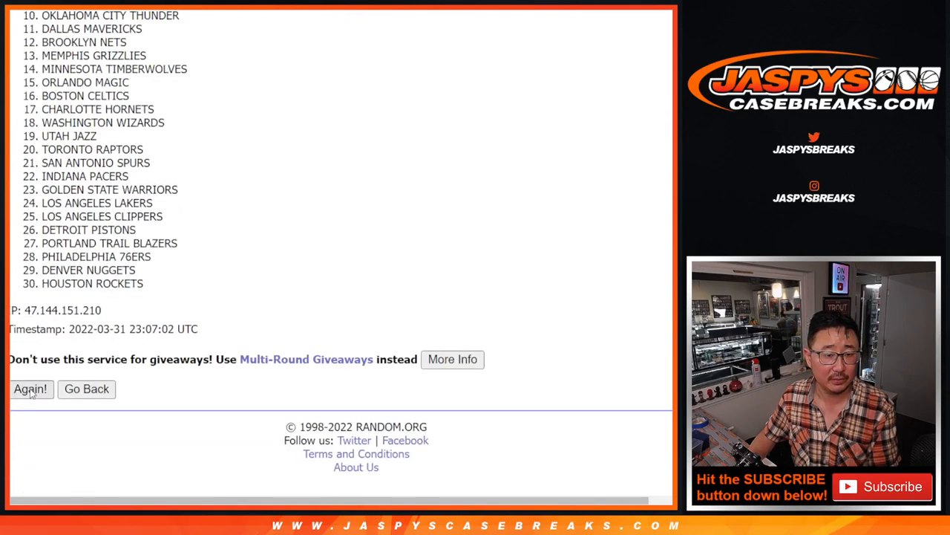
pyautogui.click(30, 389)
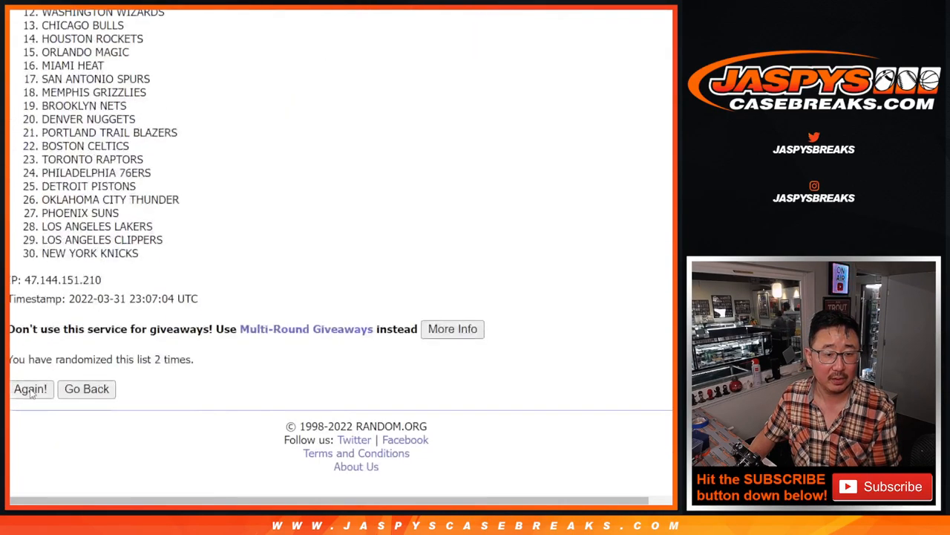
pyautogui.click(30, 389)
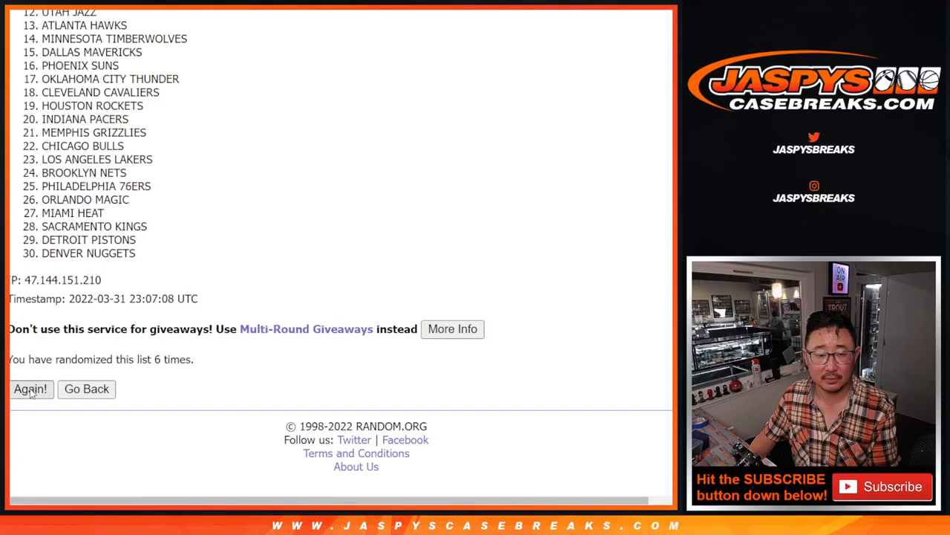
pyautogui.click(29, 389)
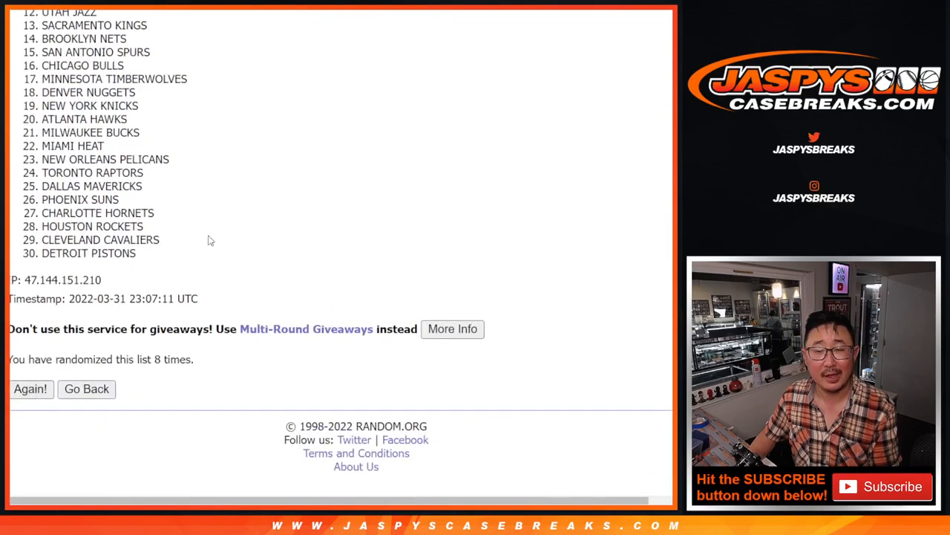
pyautogui.click(30, 389)
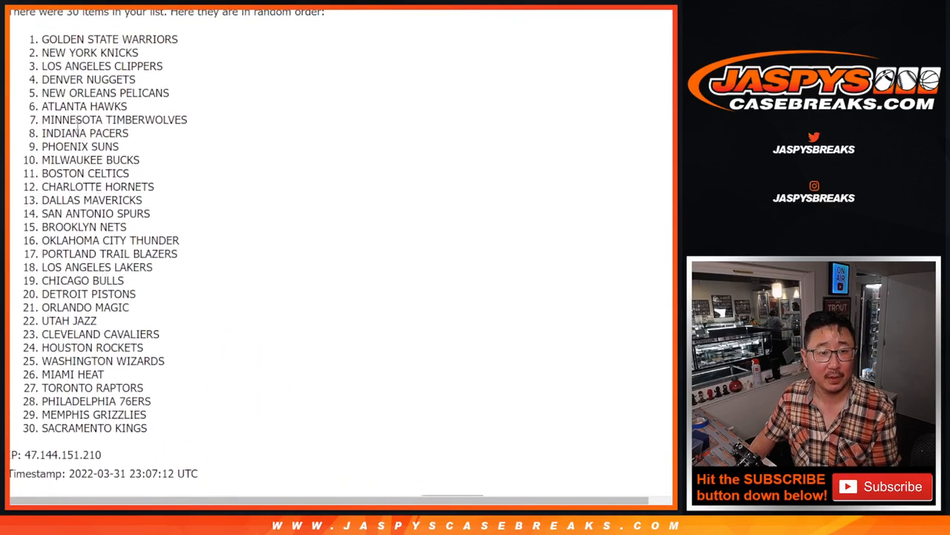
pyautogui.moveTo(42, 38); pyautogui.dragTo(146, 427)
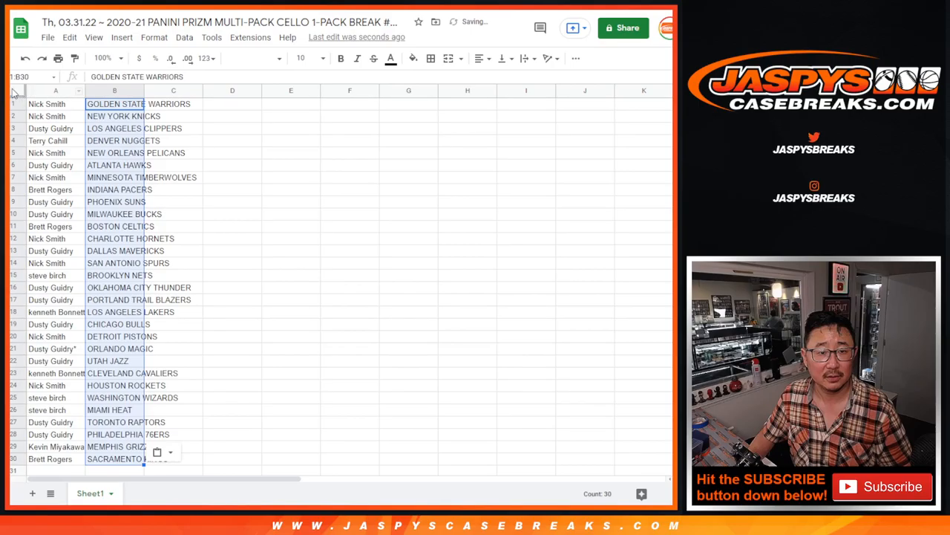
# Step: Restyle the team-assignment sheet's font, settling on Questrial after trying Calibri
pyautogui.click(253, 58)
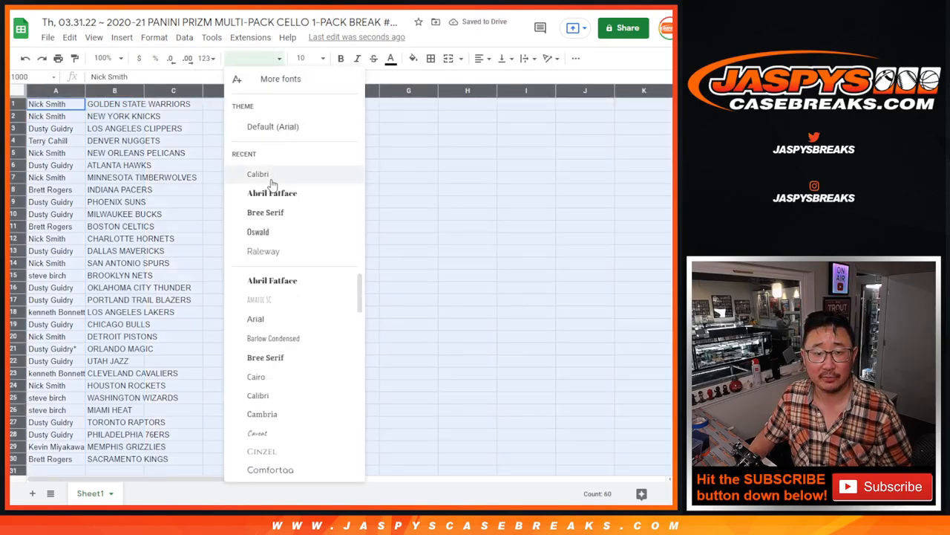
pyautogui.click(259, 174)
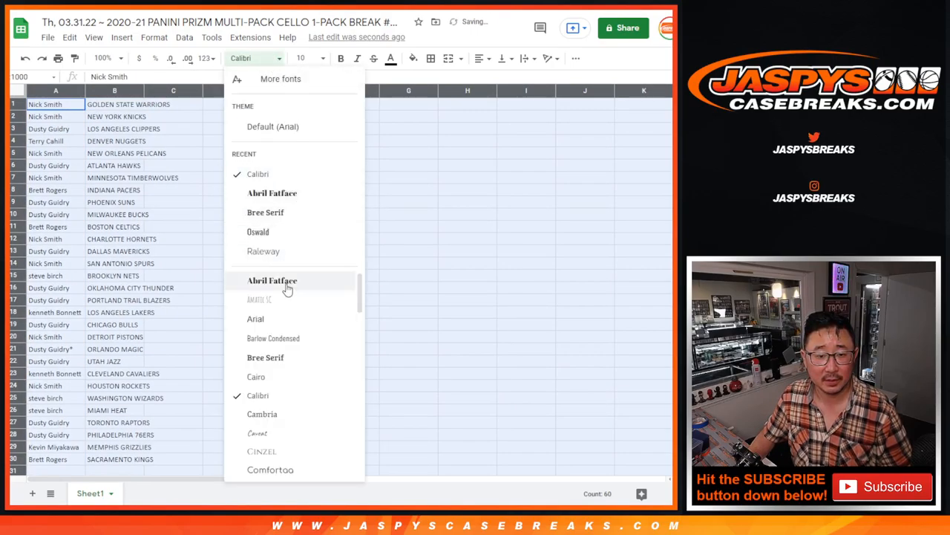
pyautogui.scroll(-3)
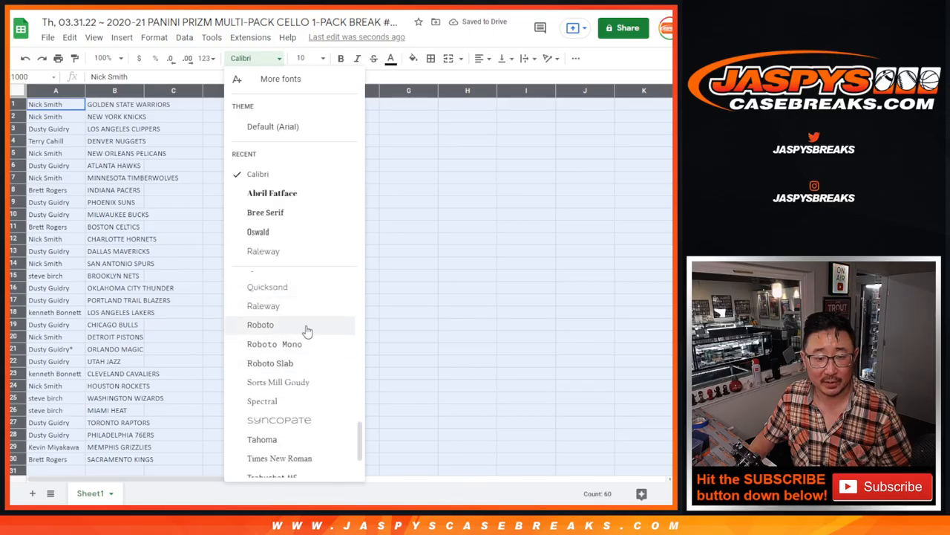
pyautogui.click(261, 324)
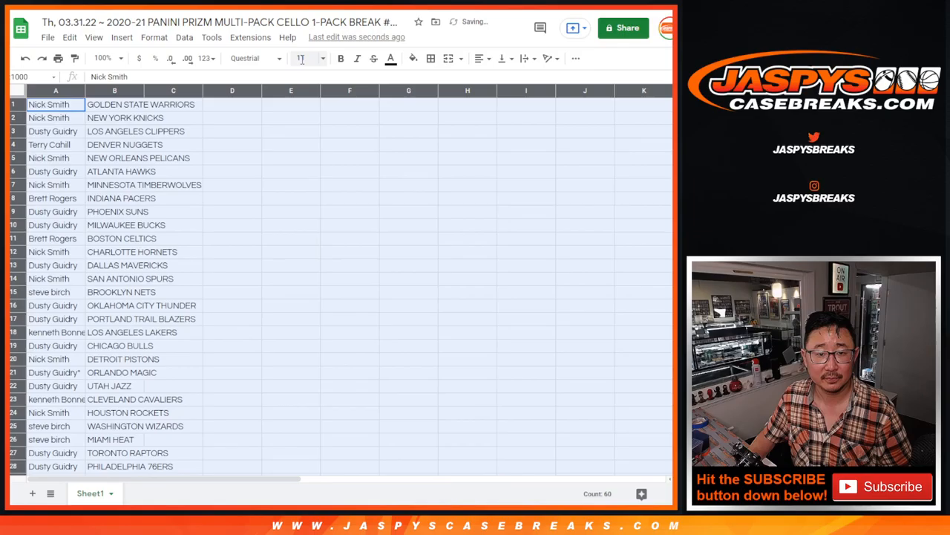
# Step: Zoom to 150% to check the 30 name/team rows, then fit the whole list on screen
pyautogui.click(305, 58)
pyautogui.write('12')
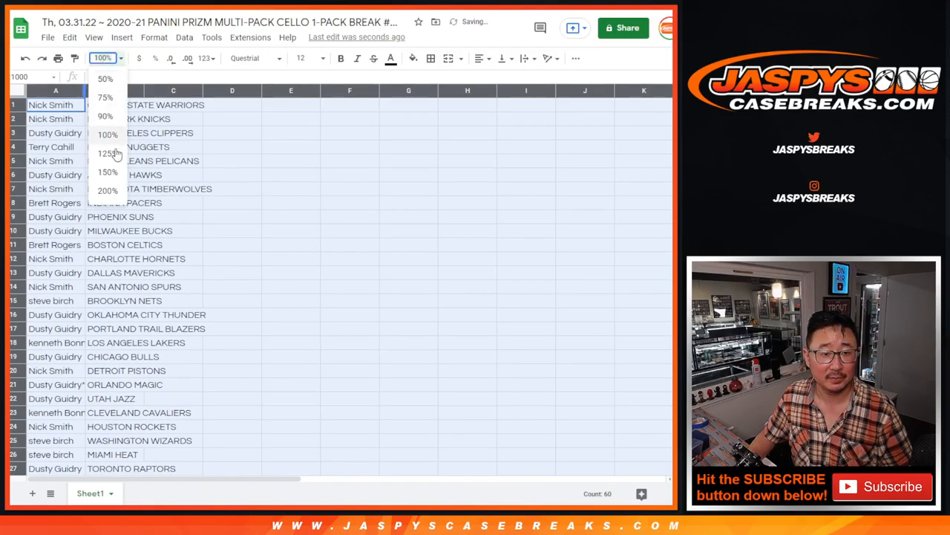
pyautogui.click(107, 173)
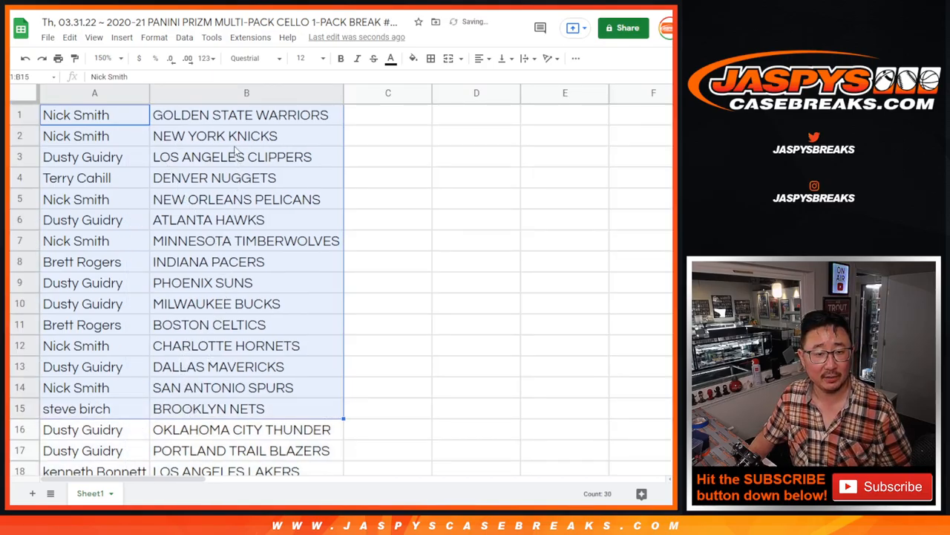
pyautogui.scroll(-3)
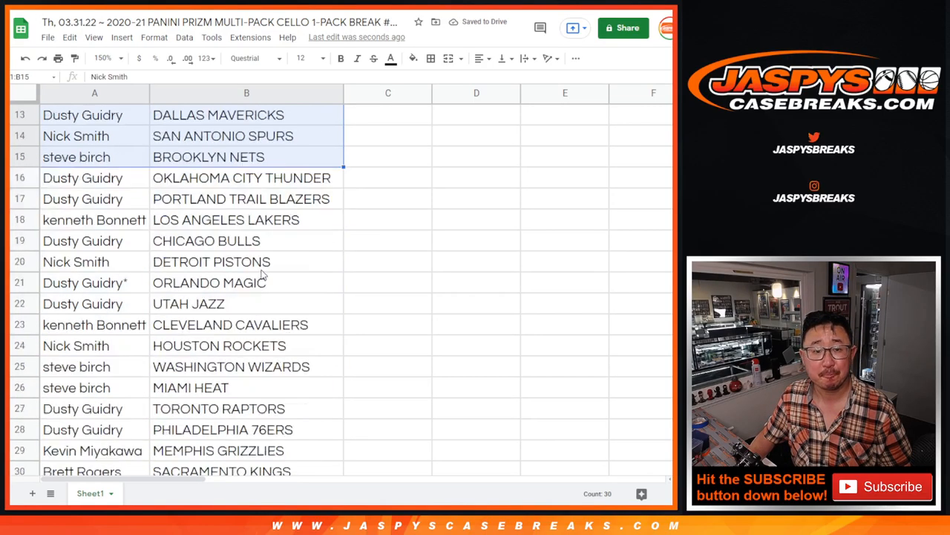
pyautogui.scroll(-3)
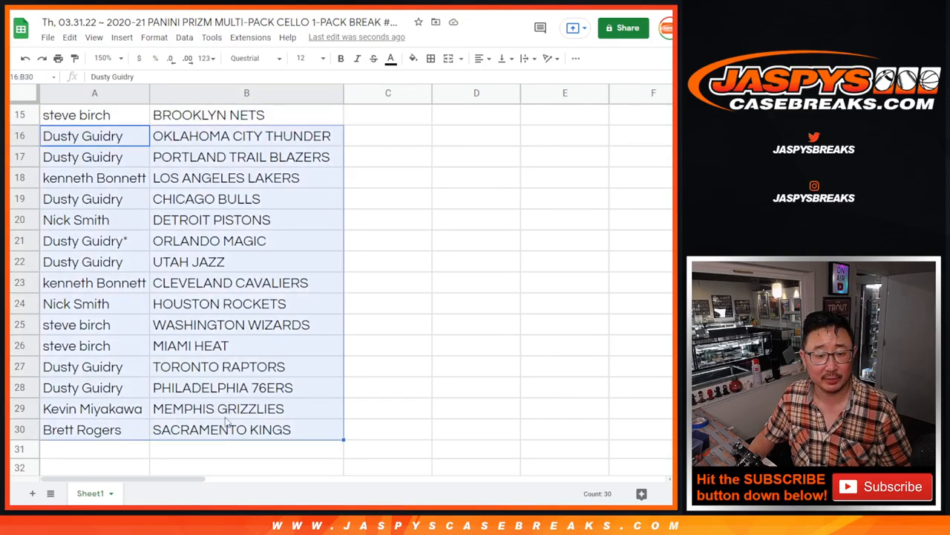
pyautogui.scroll(3)
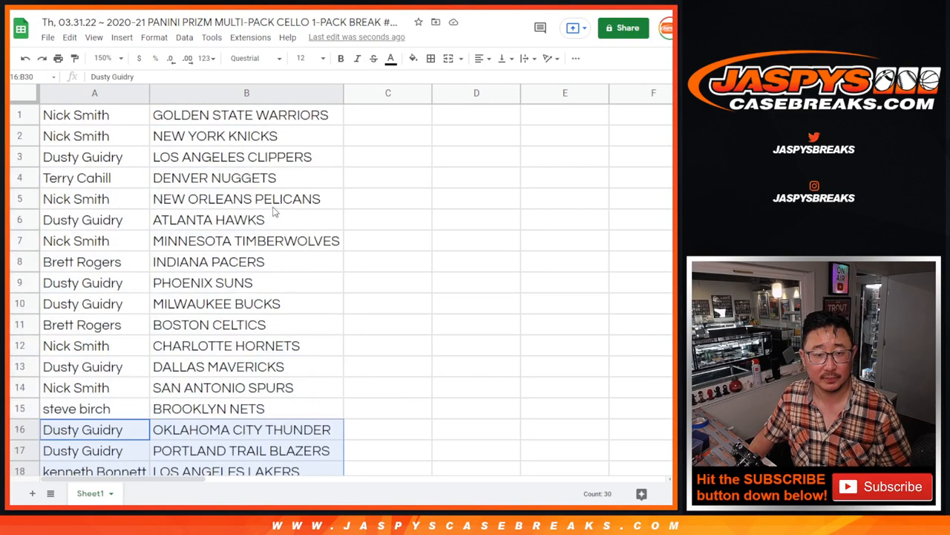
pyautogui.click(101, 58)
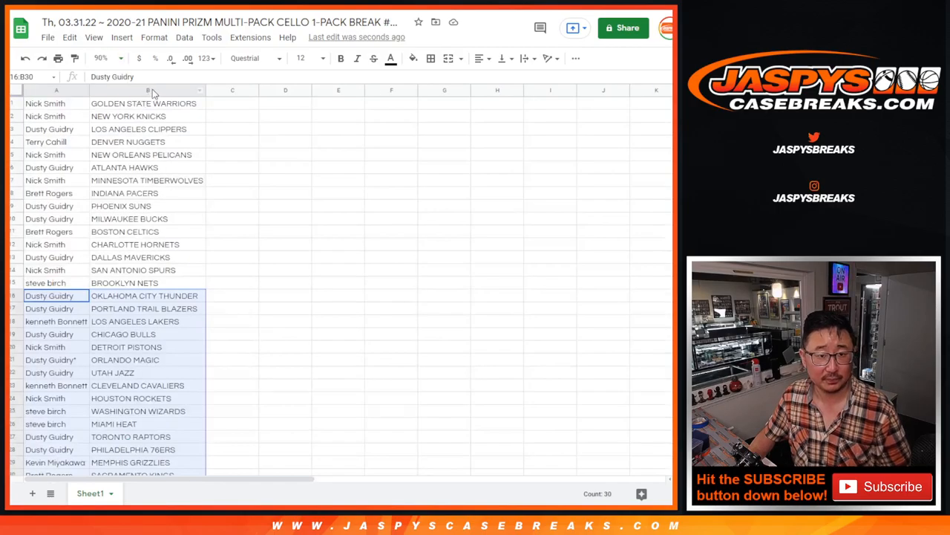
# Step: Sort the rows alphabetically by team column B and send the sheet to the printer
pyautogui.click(392, 116)
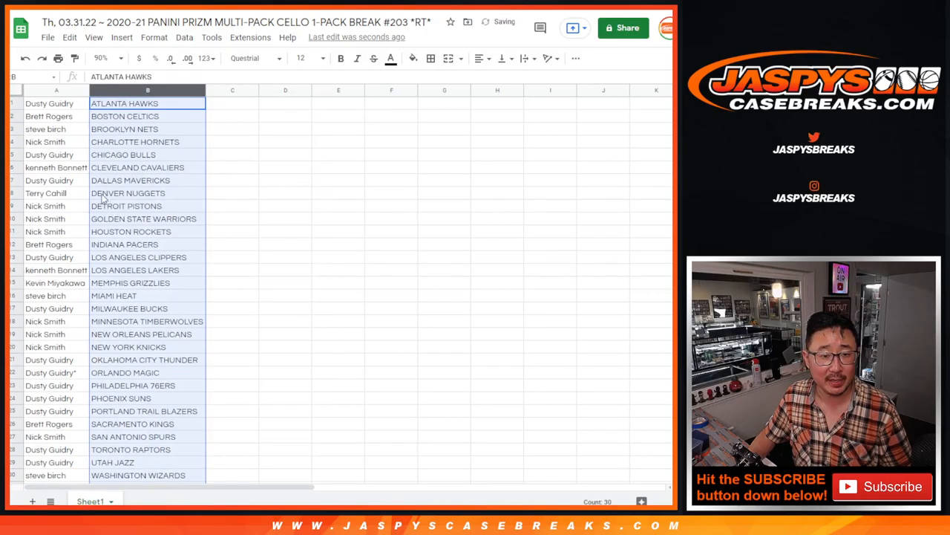
pyautogui.click(431, 58)
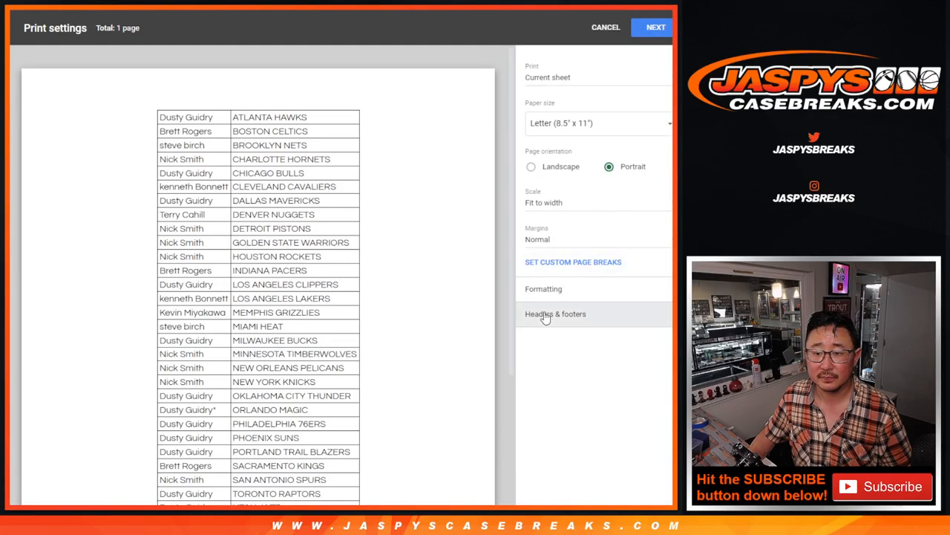
pyautogui.click(555, 313)
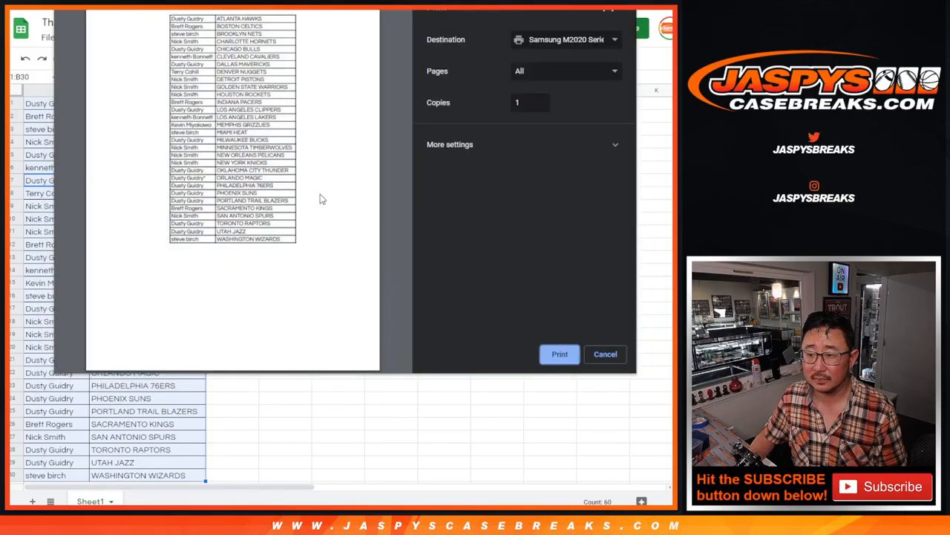
pyautogui.click(606, 353)
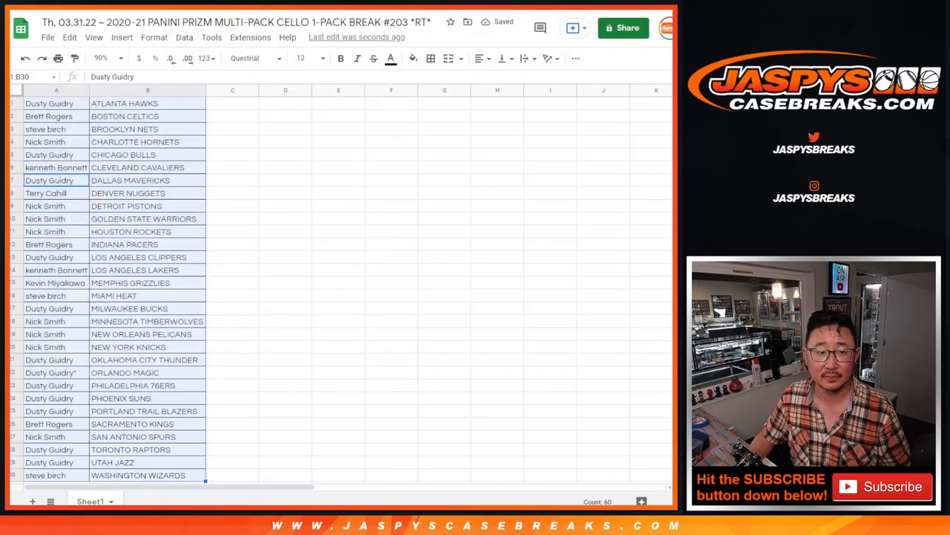
pyautogui.click(49, 103)
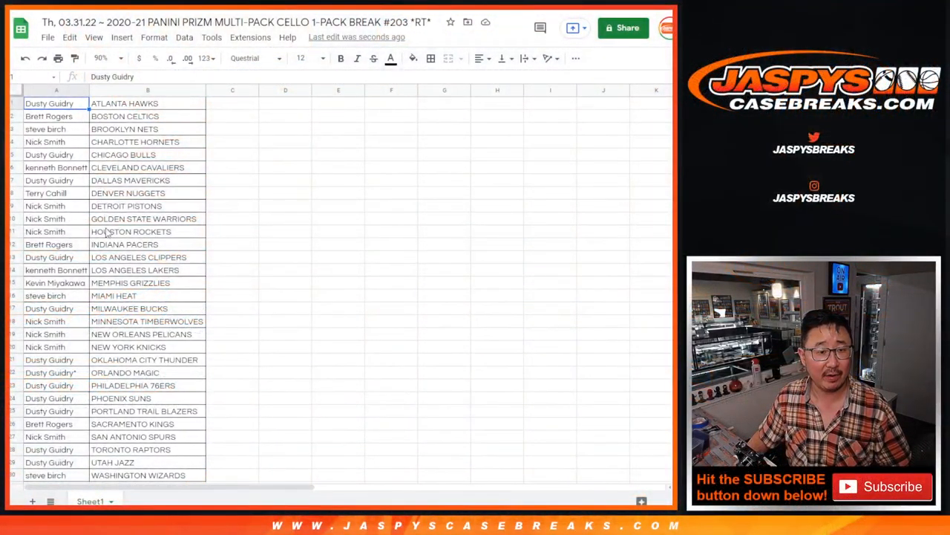
pyautogui.click(56, 91)
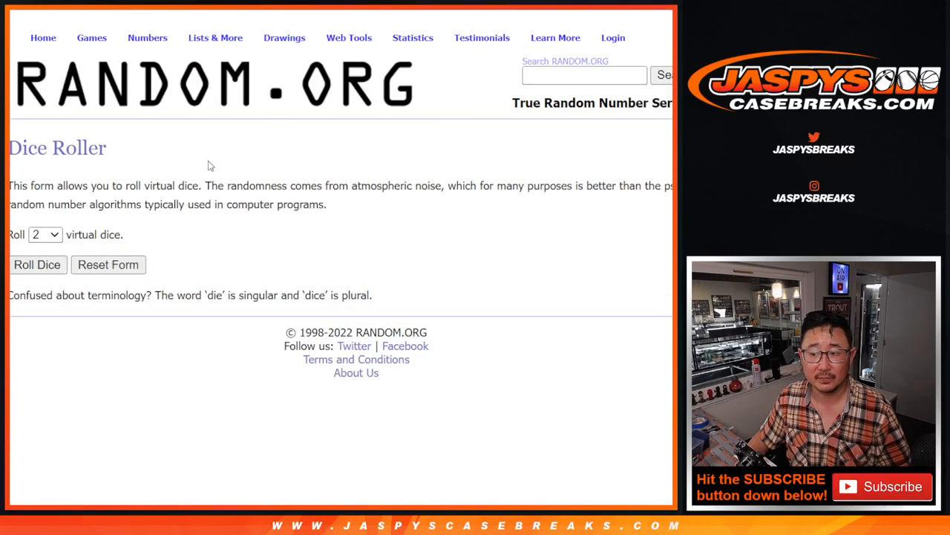
# Step: Return to the buyer list and reshuffle it until it has been randomized 9 times
pyautogui.click(36, 264)
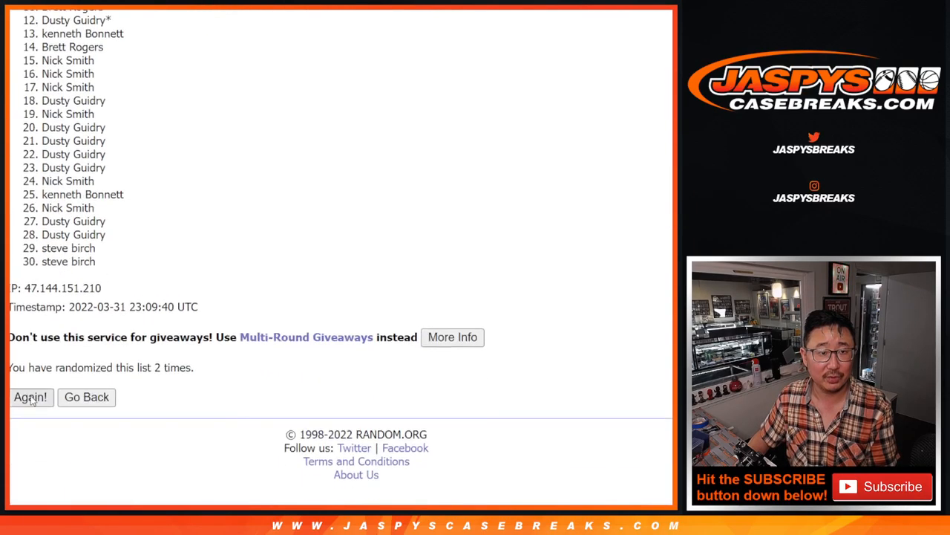
pyautogui.click(29, 396)
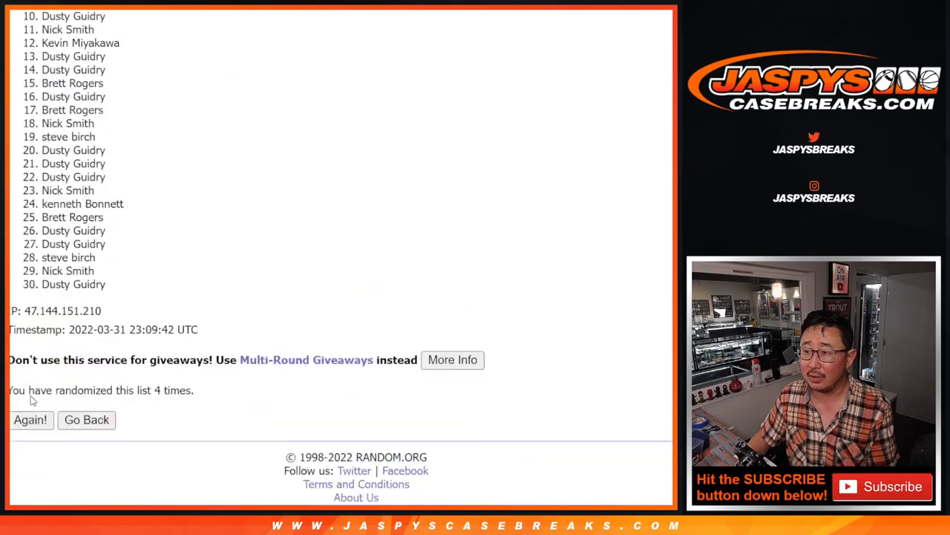
pyautogui.click(30, 419)
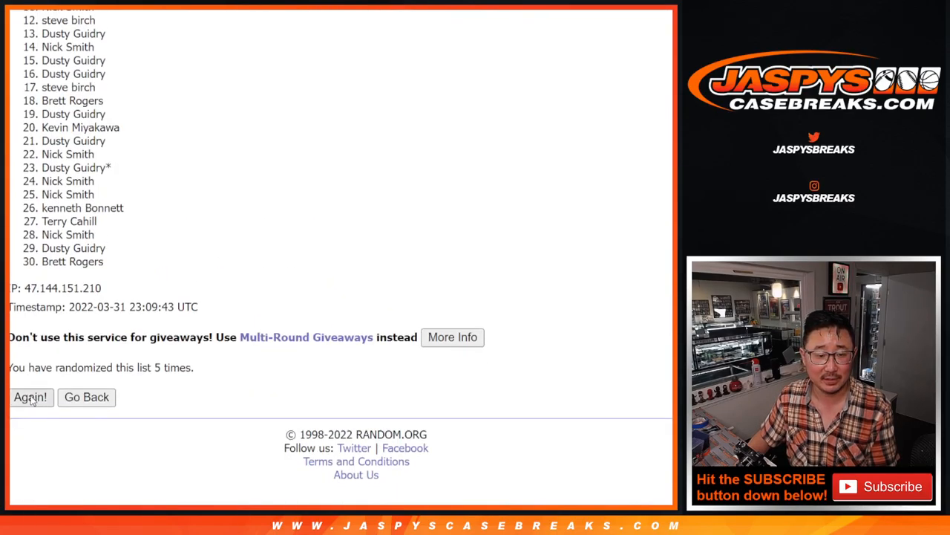
pyautogui.click(30, 396)
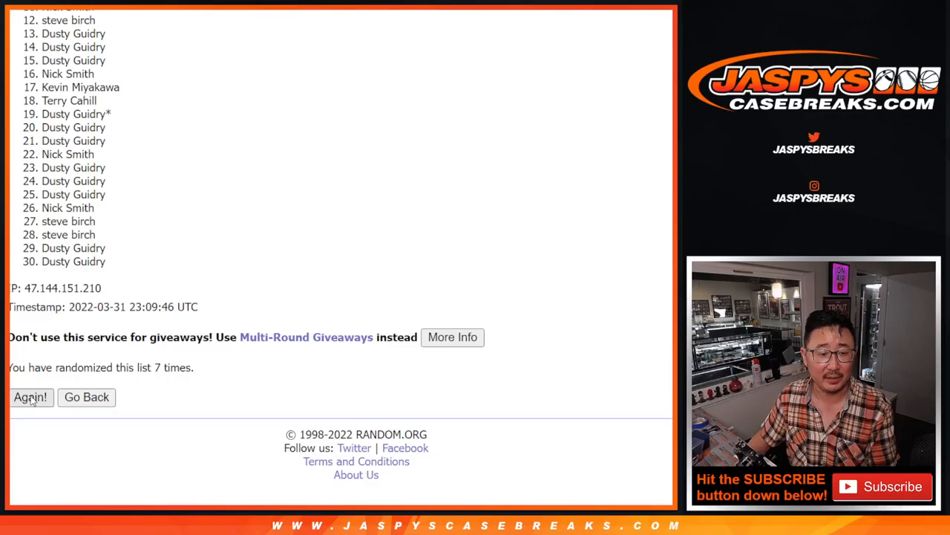
pyautogui.click(30, 397)
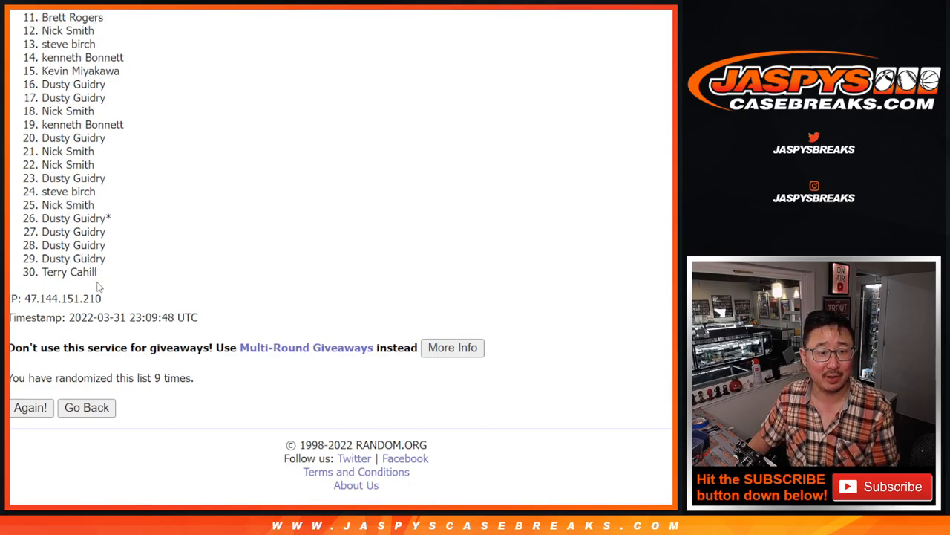
# Step: Clear a stray selection and scroll back to the top of the final shuffled buyer list
pyautogui.moveTo(41, 45); pyautogui.dragTo(95, 272)
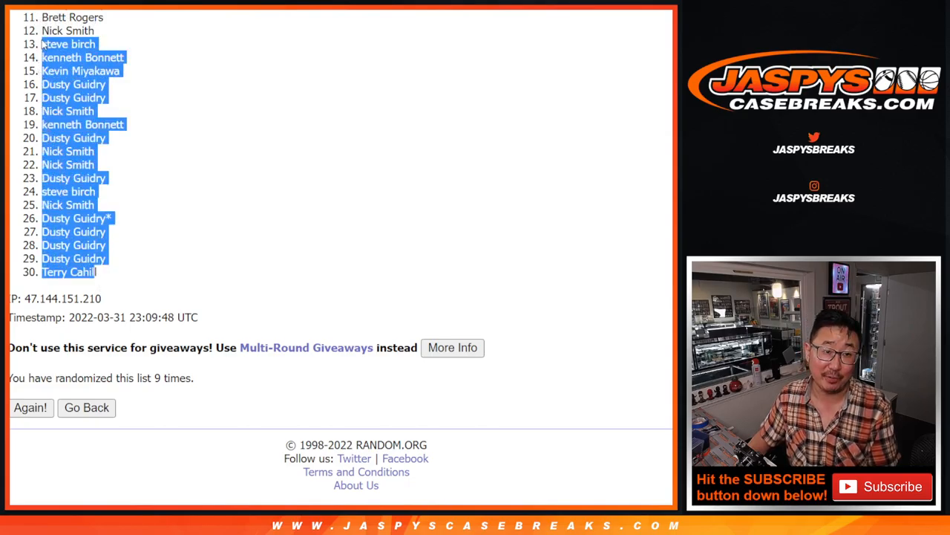
pyautogui.click(459, 282)
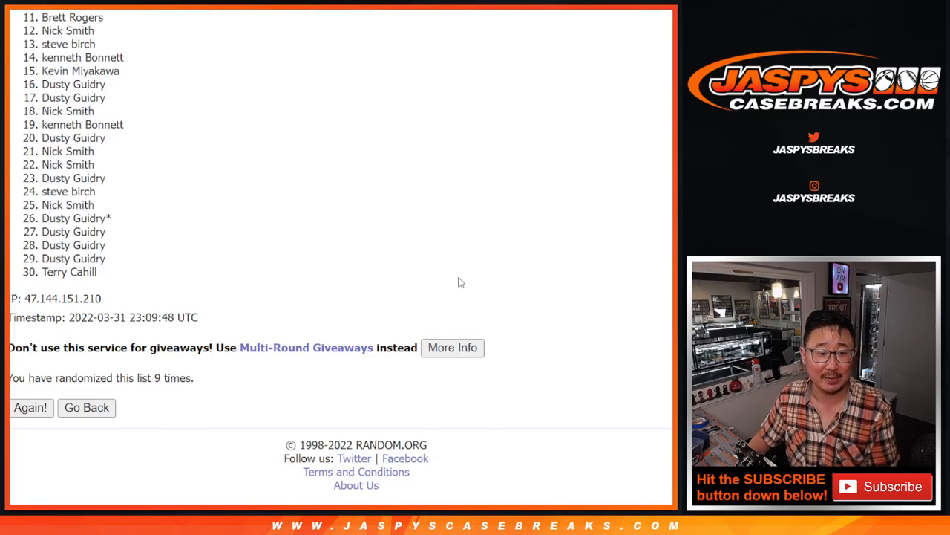
pyautogui.moveTo(579, 269)
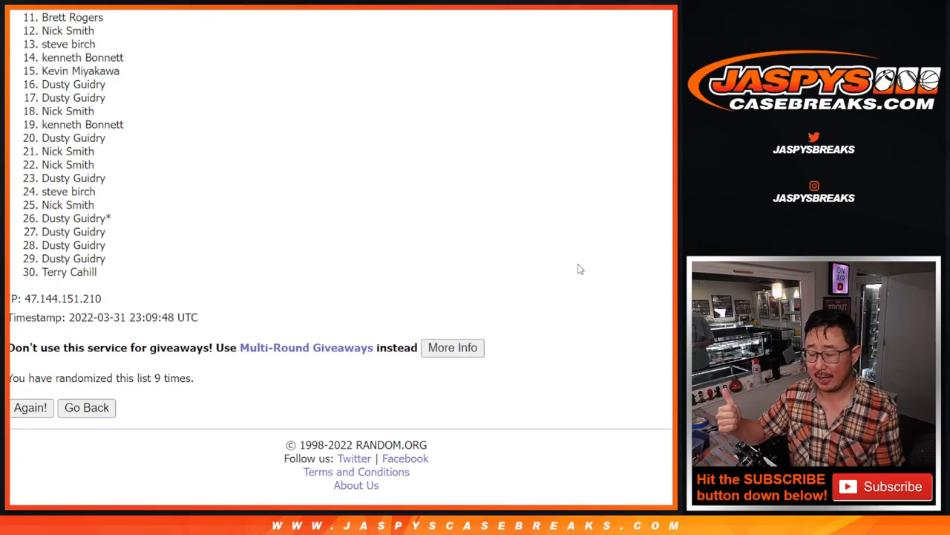
pyautogui.moveTo(591, 246)
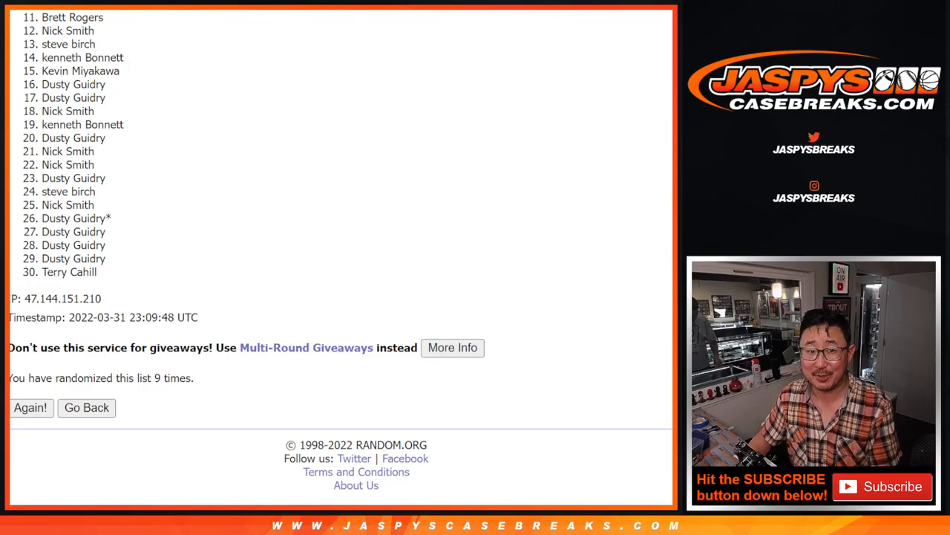
pyautogui.scroll(3)
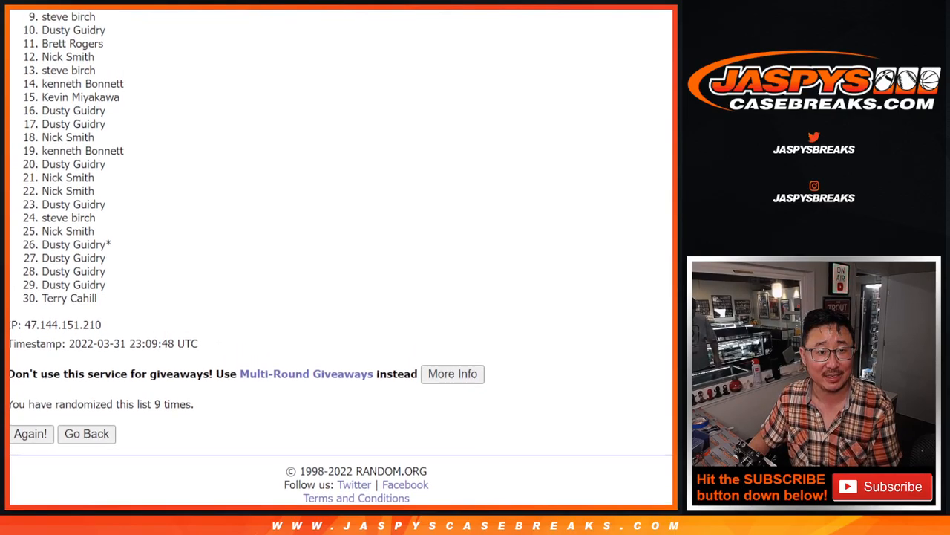
pyautogui.scroll(3)
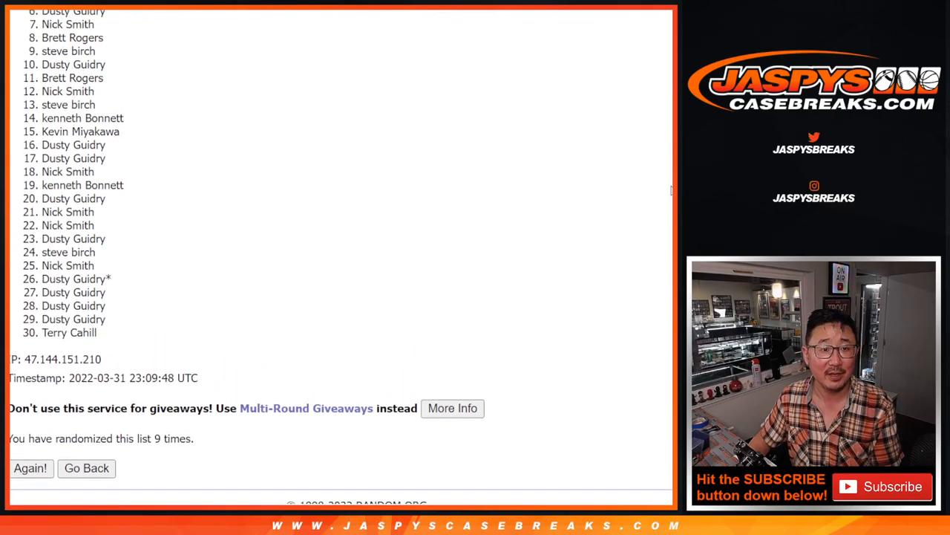
pyautogui.scroll(3)
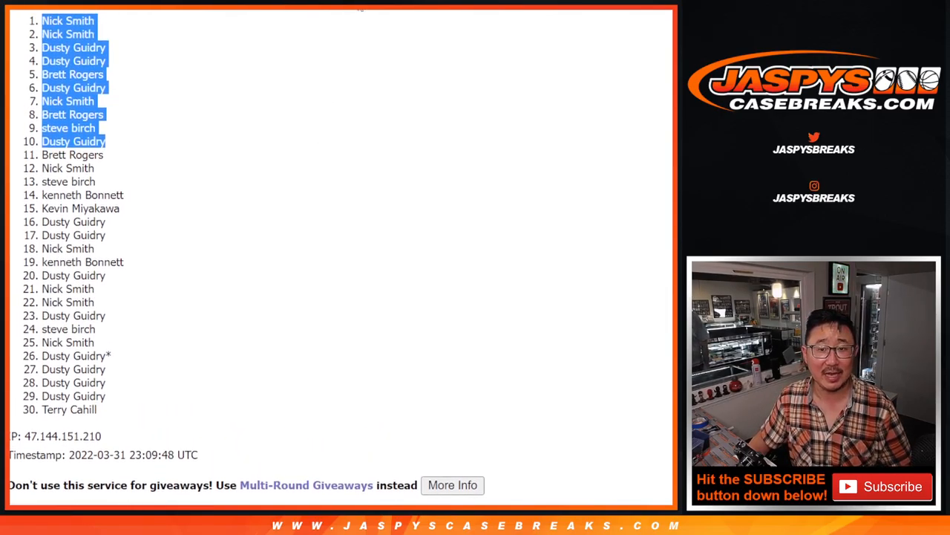
pyautogui.moveTo(171, 89)
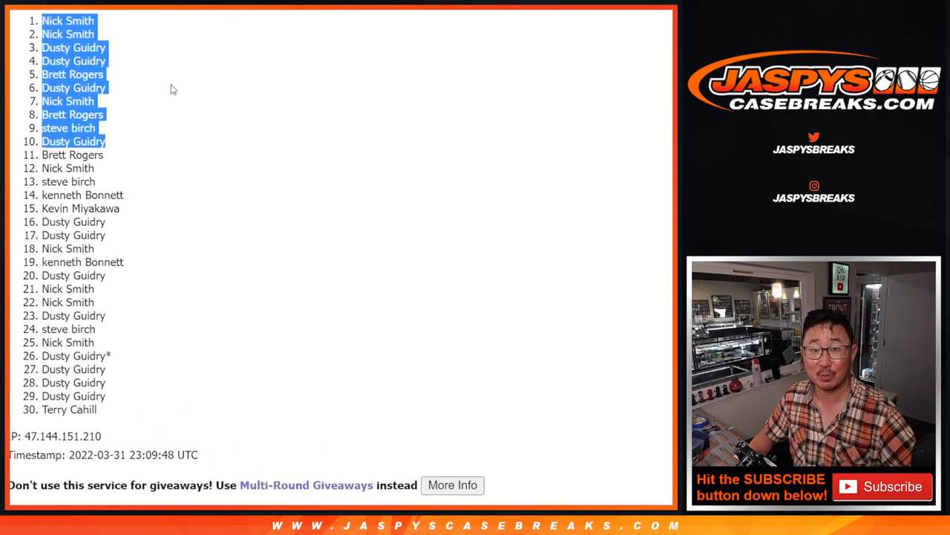